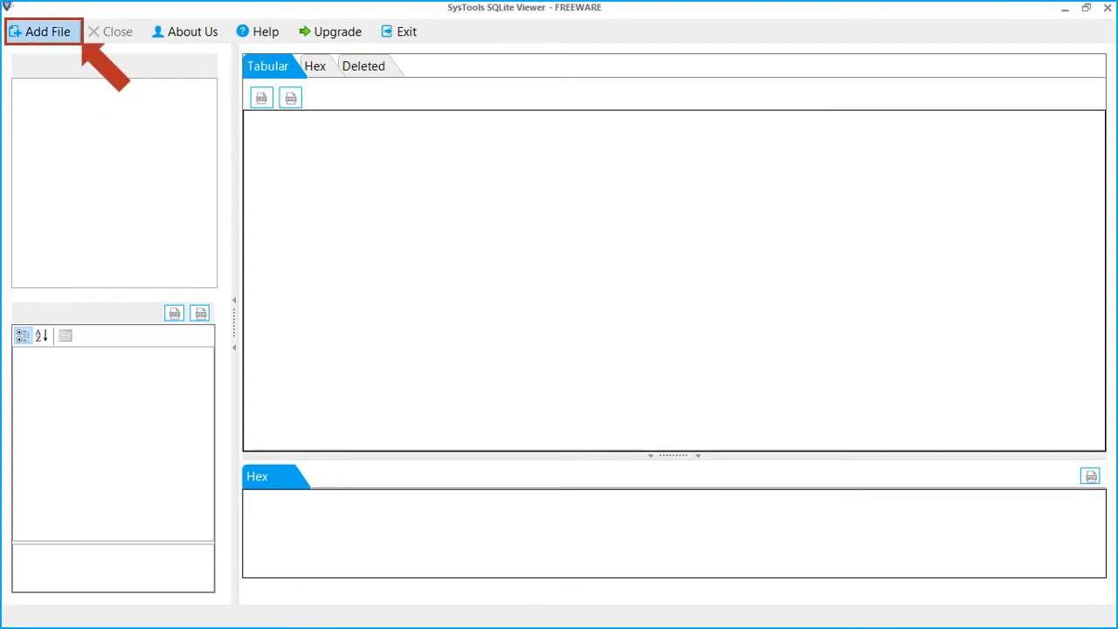
# Step: Open the Add File dialog from the toolbar to add an SQLite database
pyautogui.click(42, 32)
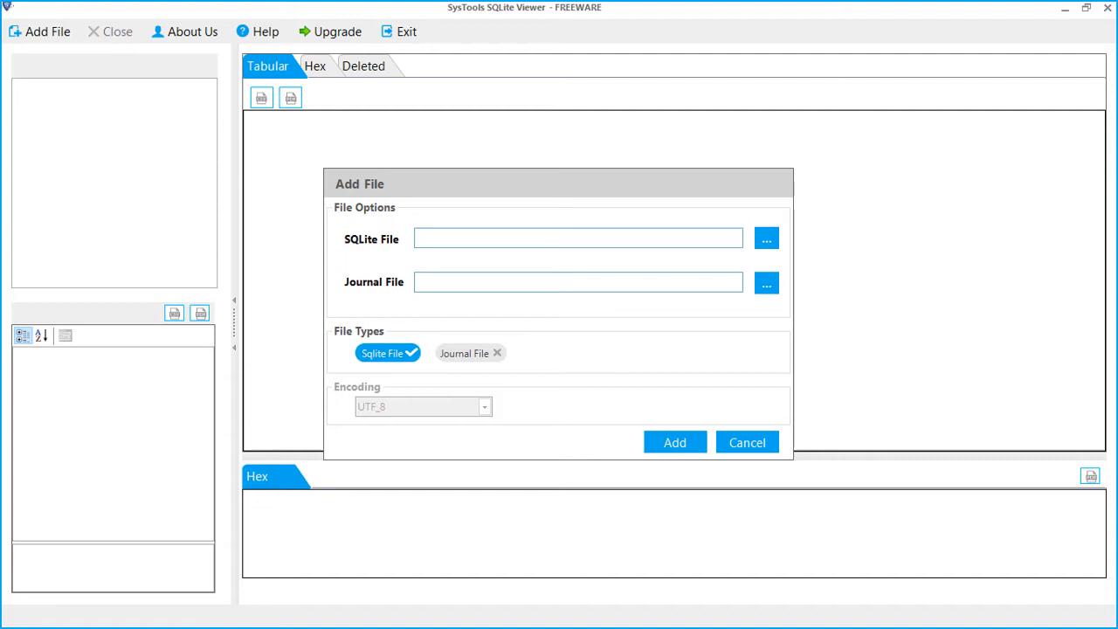
pyautogui.click(384, 353)
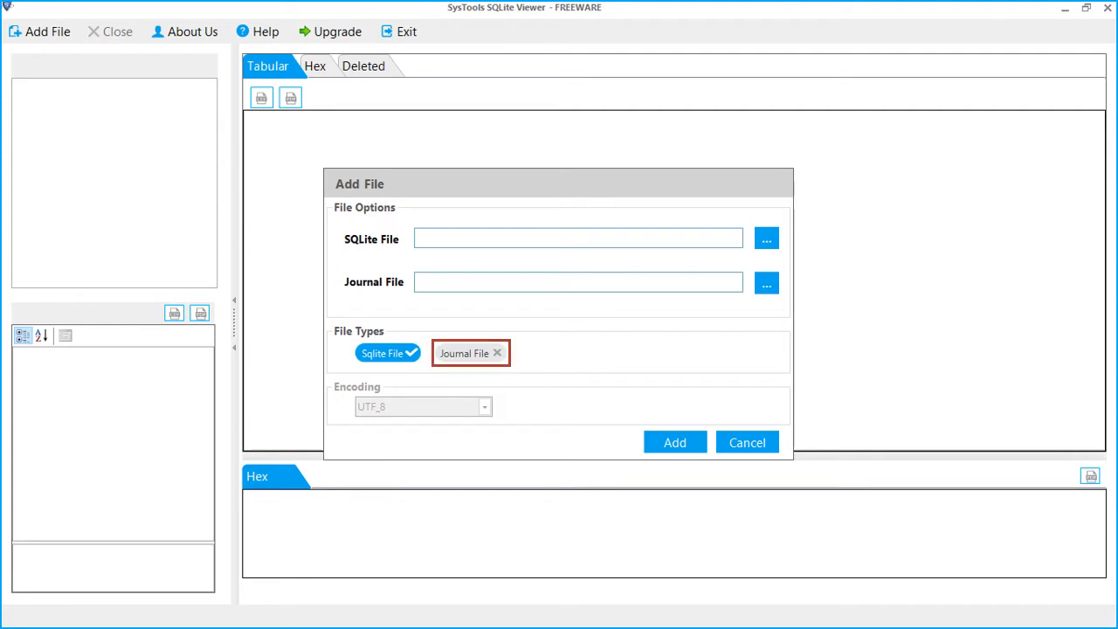
pyautogui.click(469, 353)
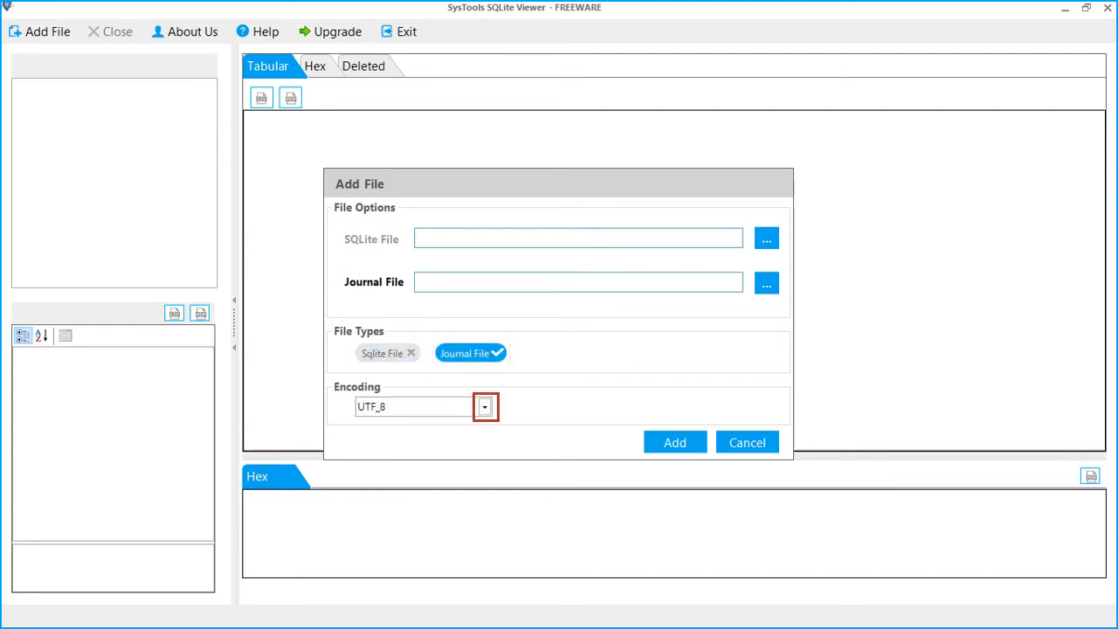
pyautogui.click(483, 406)
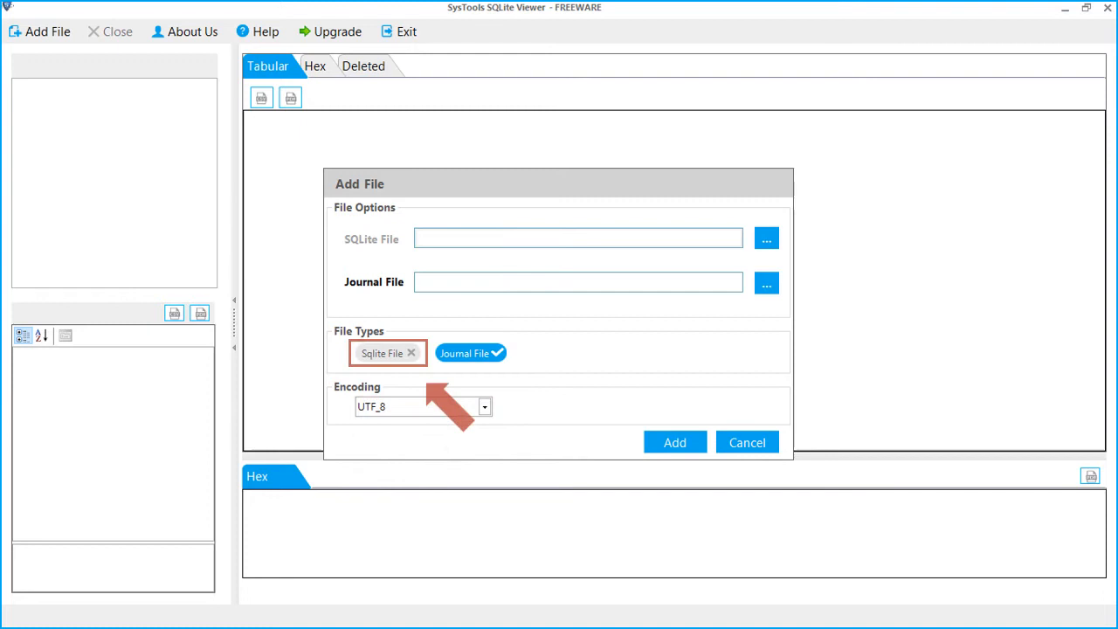
pyautogui.click(381, 353)
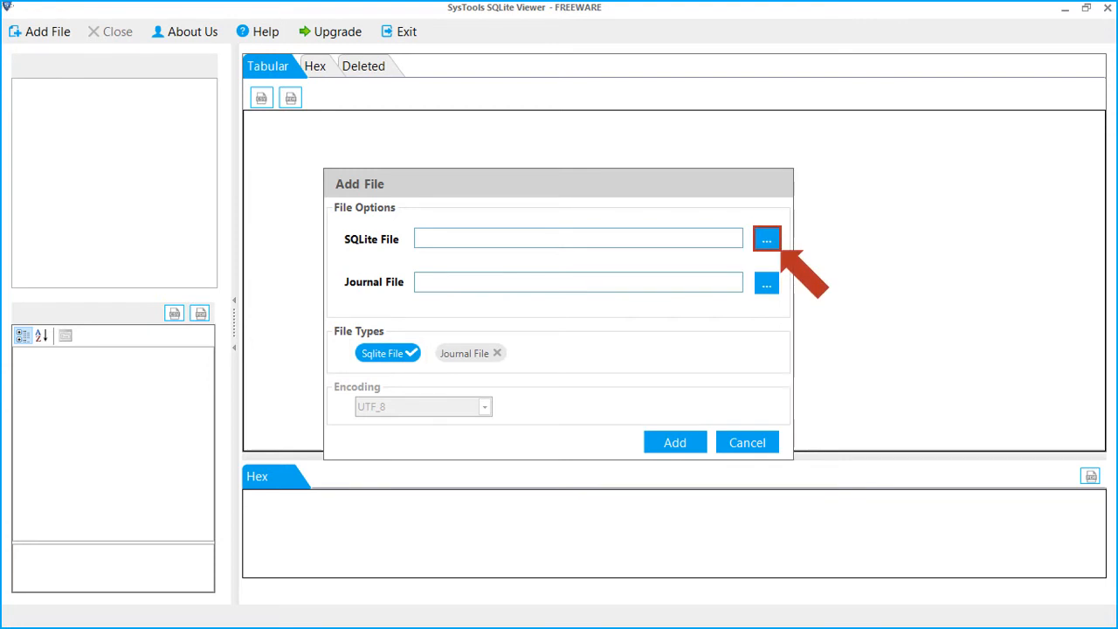
# Step: Browse to and select the History file as the SQLite database file
pyautogui.click(765, 239)
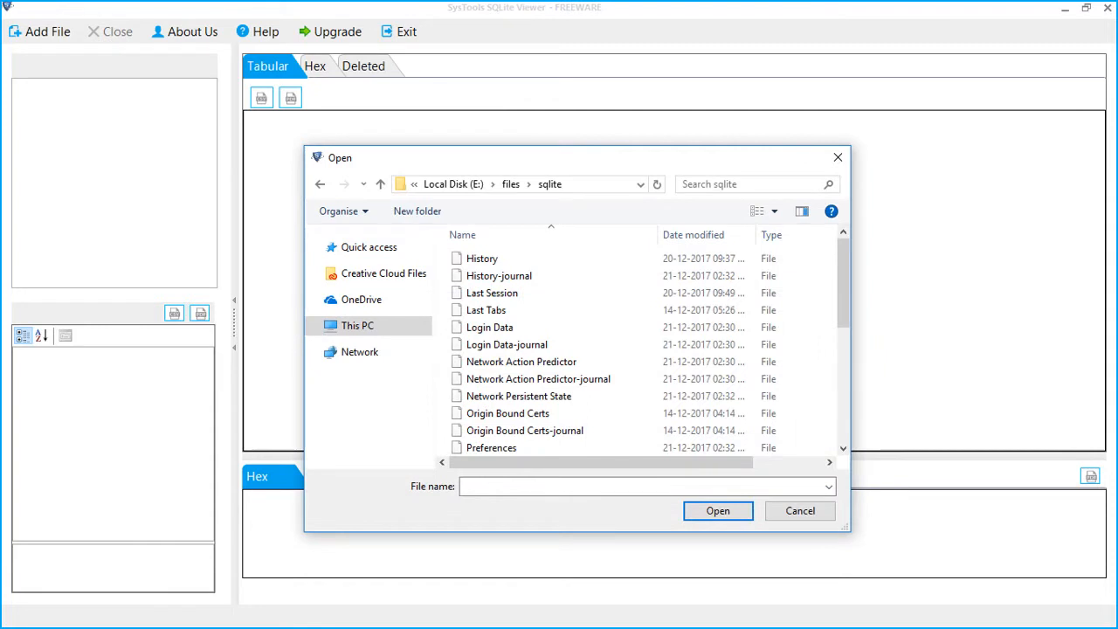
pyautogui.click(481, 258)
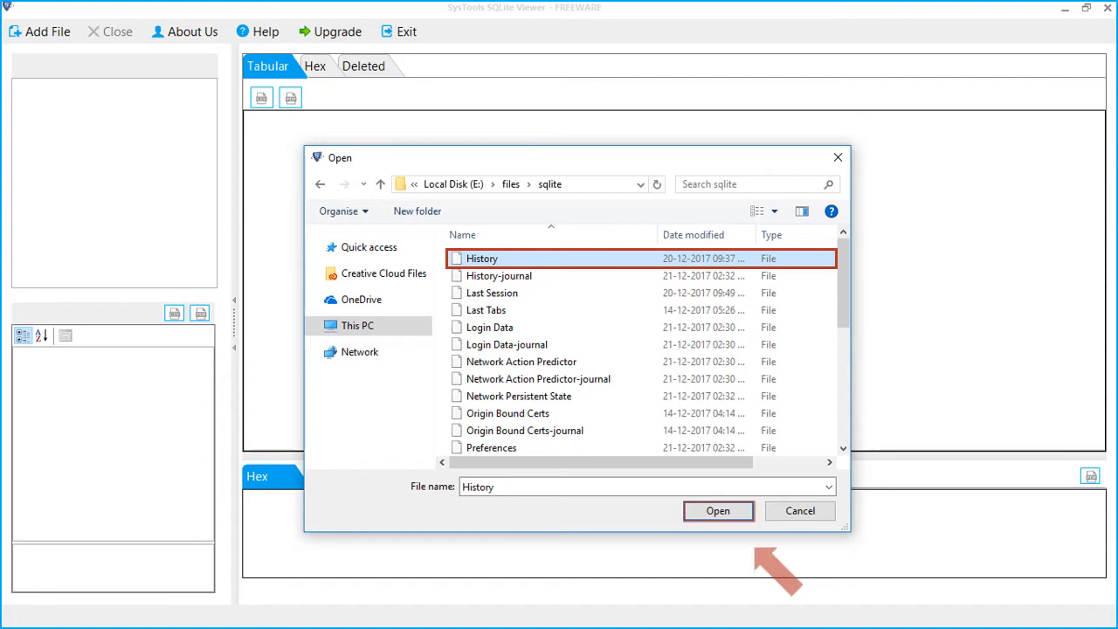
pyautogui.click(717, 510)
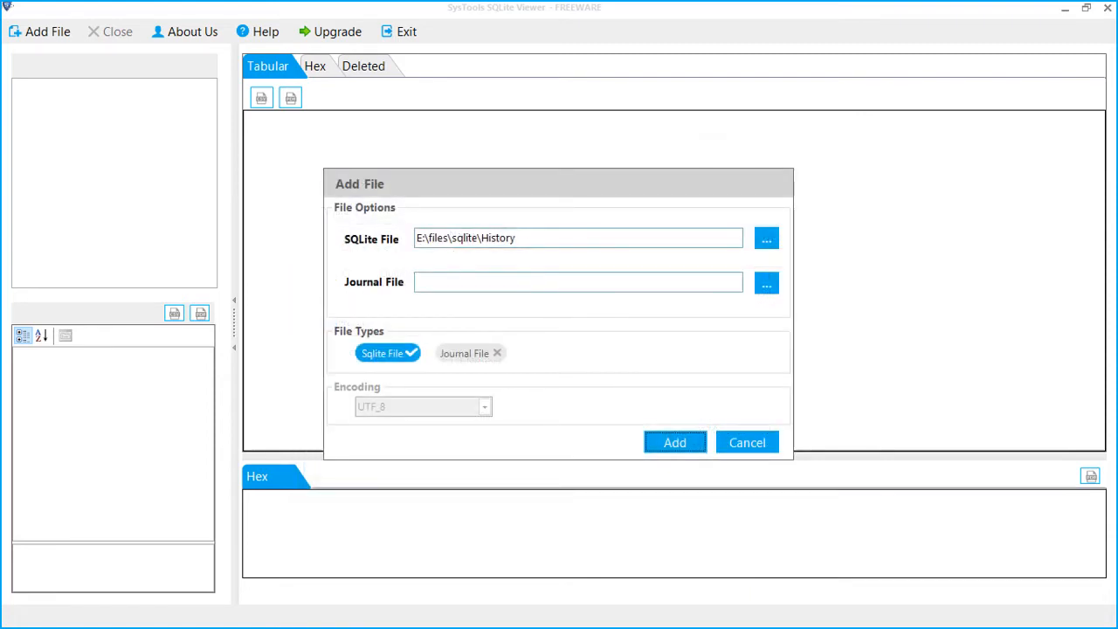
pyautogui.click(578, 238)
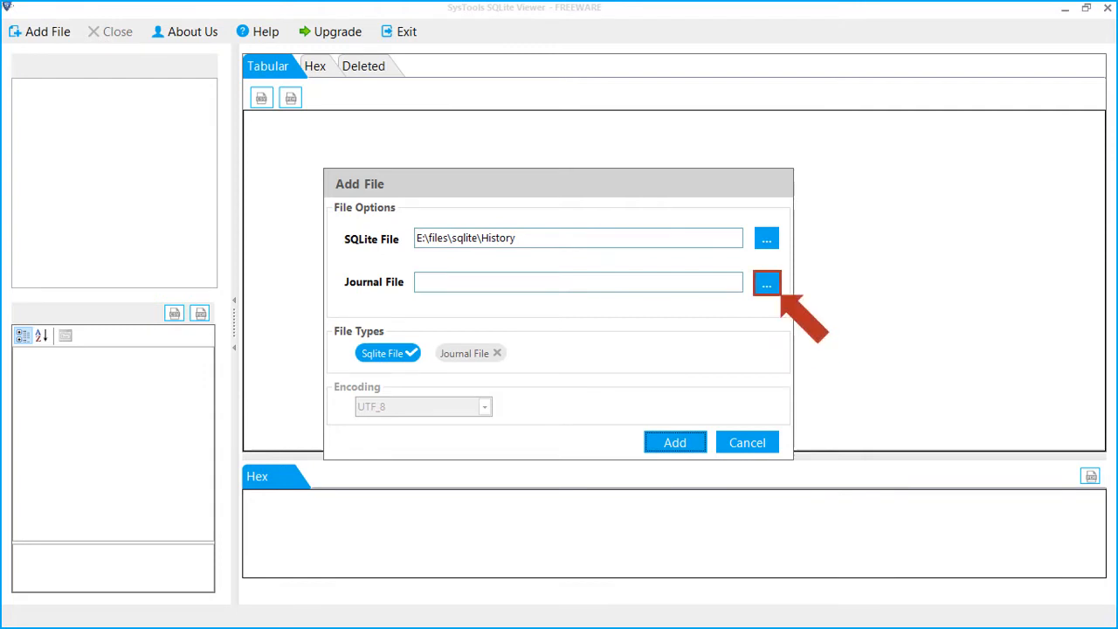
# Step: Select History-journal as the journal file and load both files
pyautogui.click(766, 281)
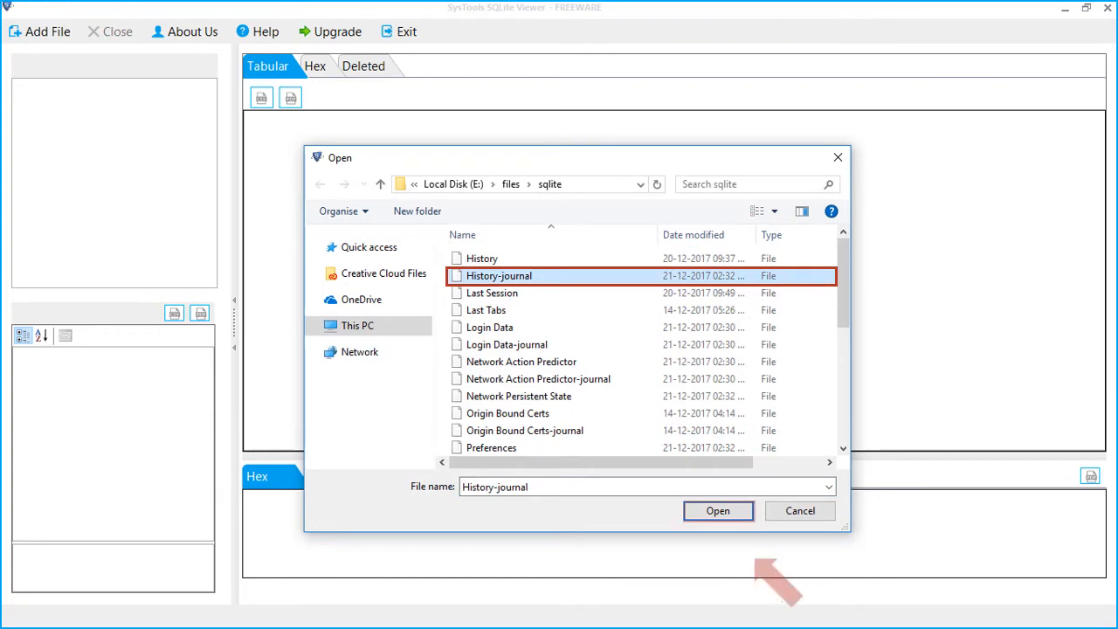
pyautogui.click(717, 510)
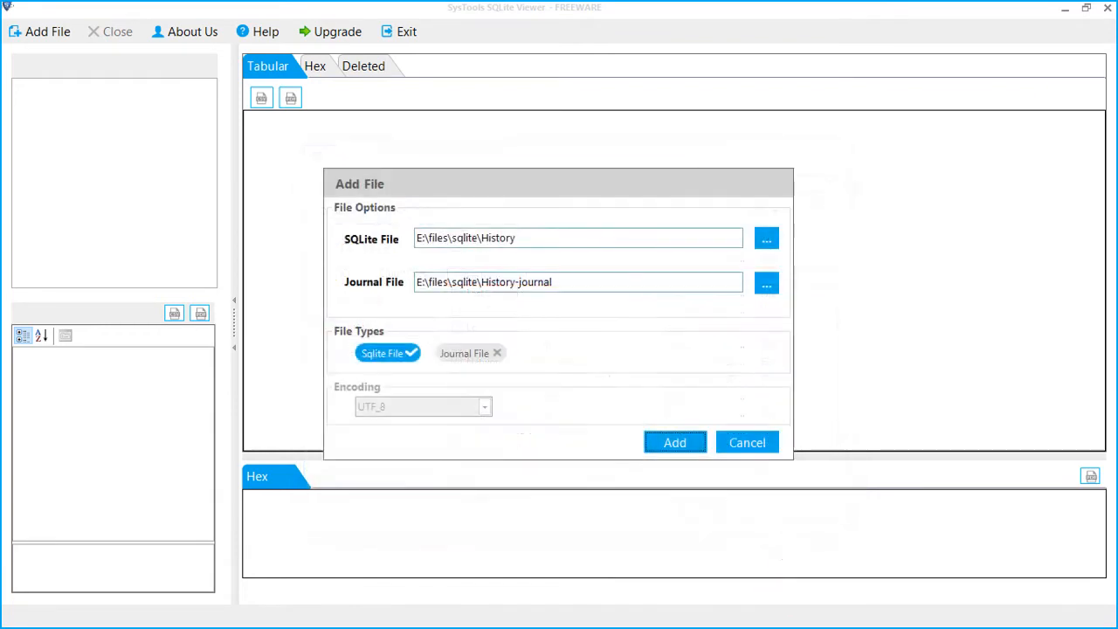
pyautogui.click(576, 282)
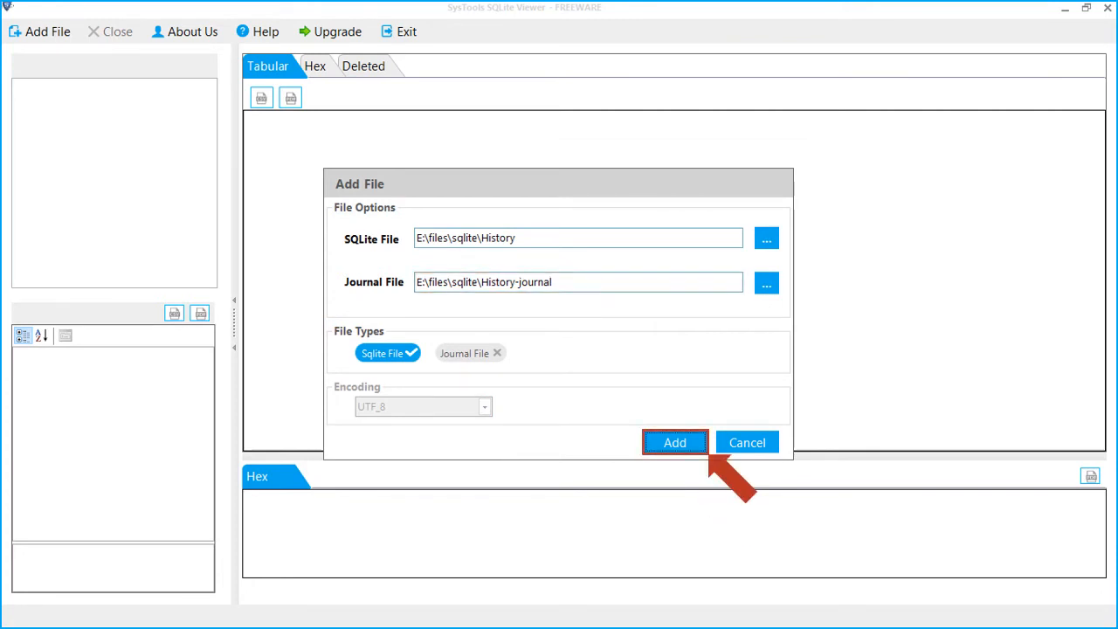
pyautogui.click(674, 442)
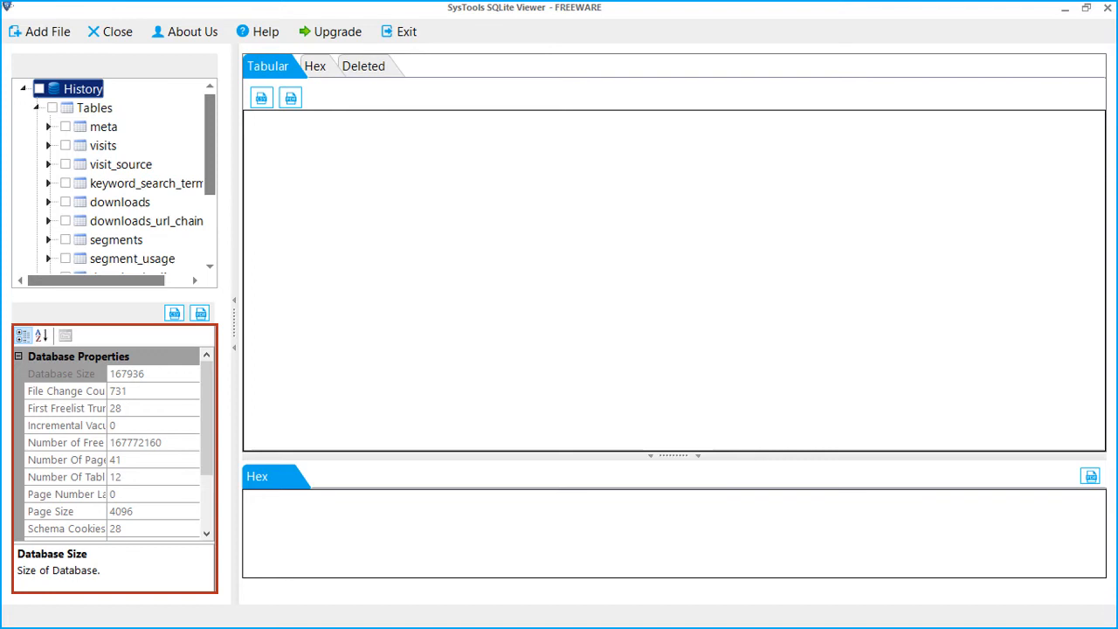
# Step: Sort the History database properties alphabetically: size 167936, page size 4096, 12 tables
pyautogui.click(42, 335)
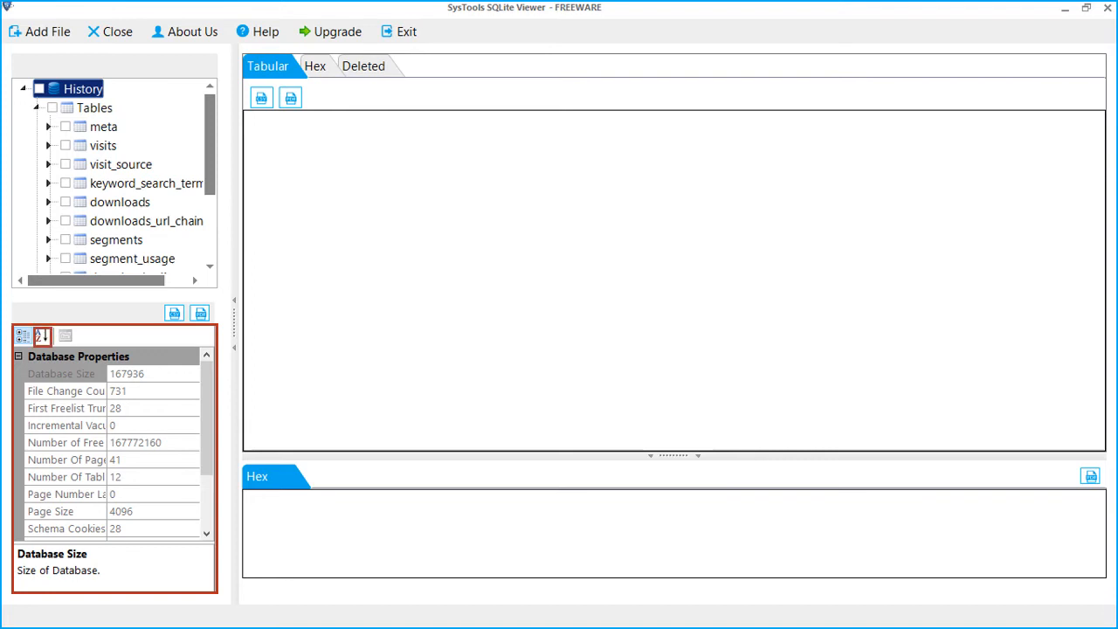
pyautogui.click(41, 335)
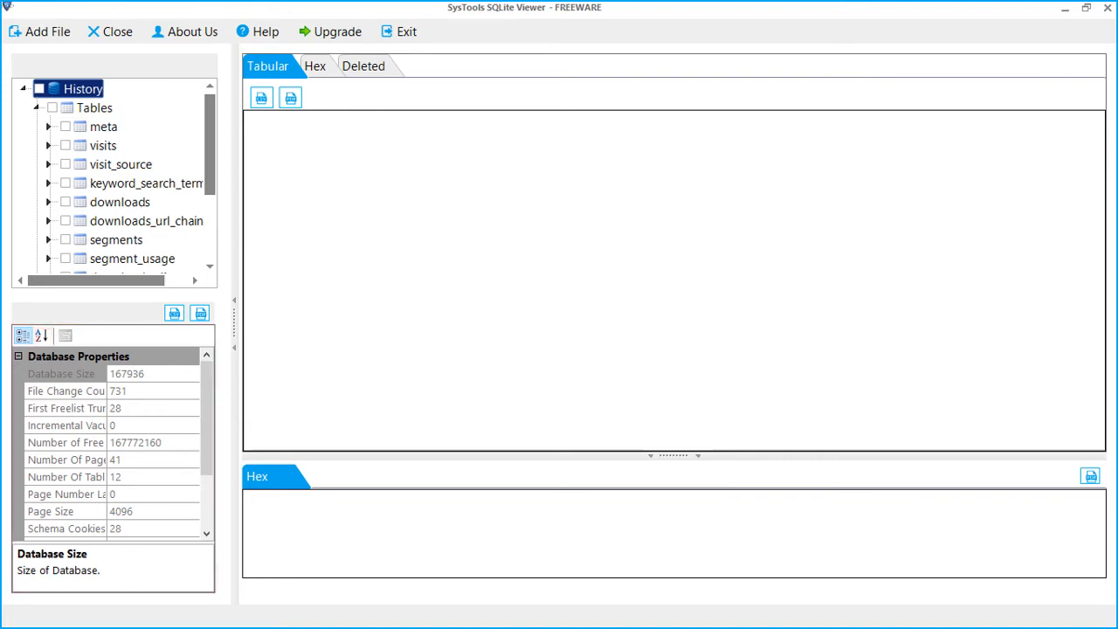
# Step: Open the visits table's 94 records and columns, and view the third record's hex bytes
pyautogui.click(103, 145)
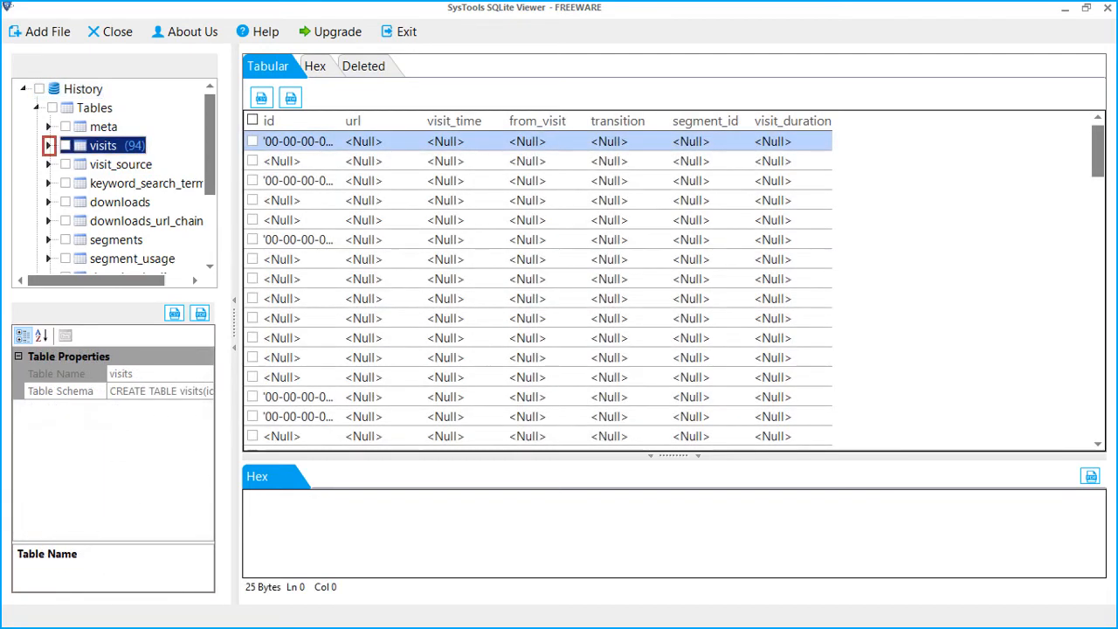
pyautogui.click(50, 145)
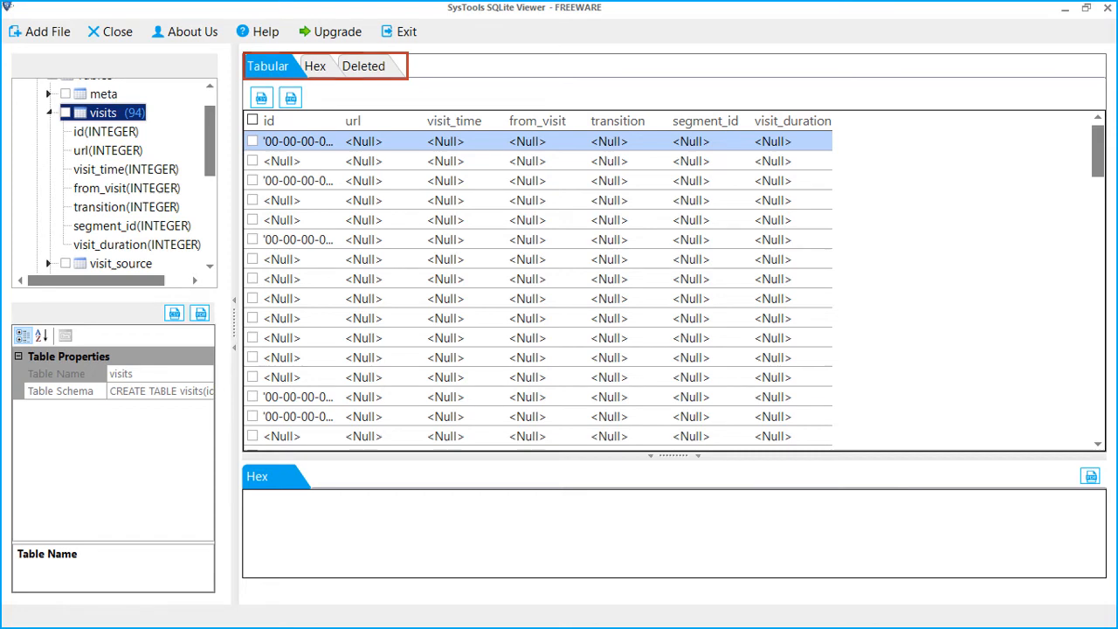
pyautogui.click(268, 66)
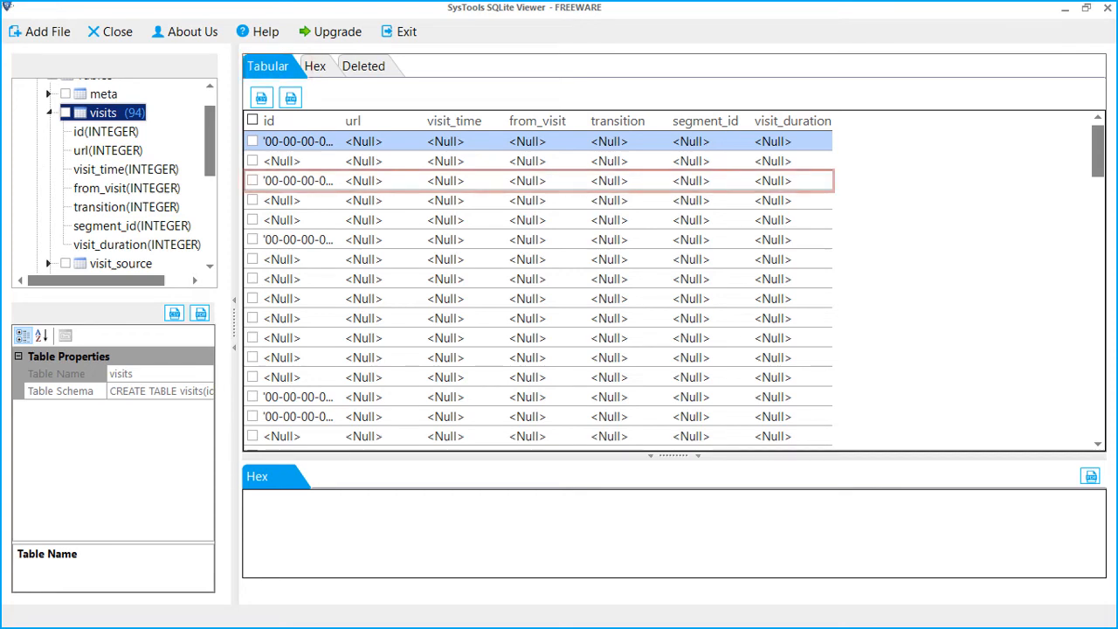
pyautogui.click(297, 181)
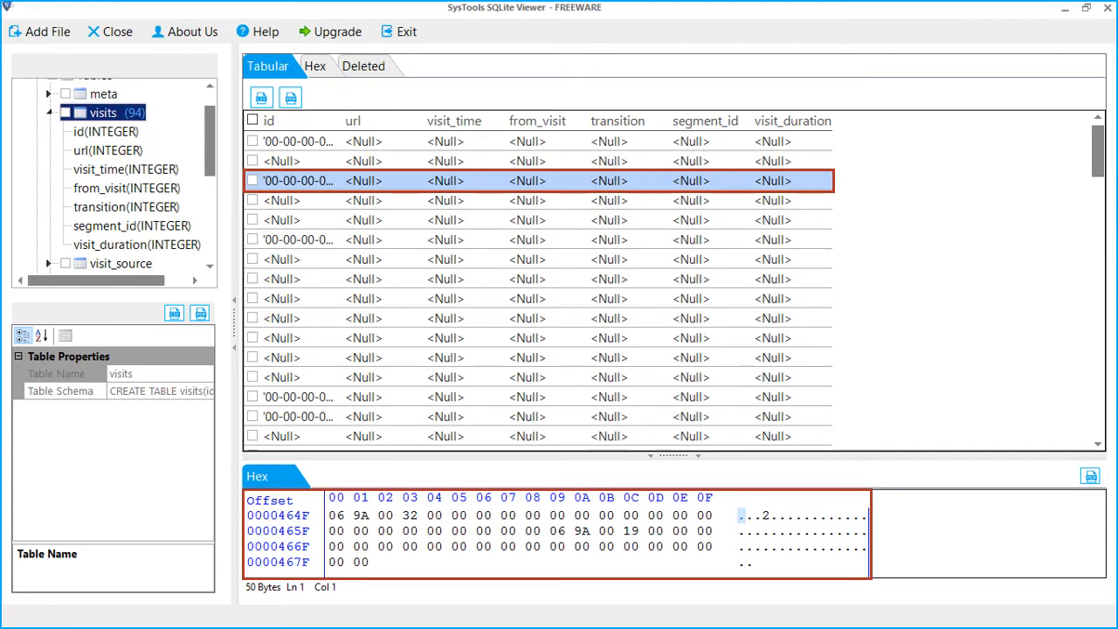
pyautogui.click(363, 65)
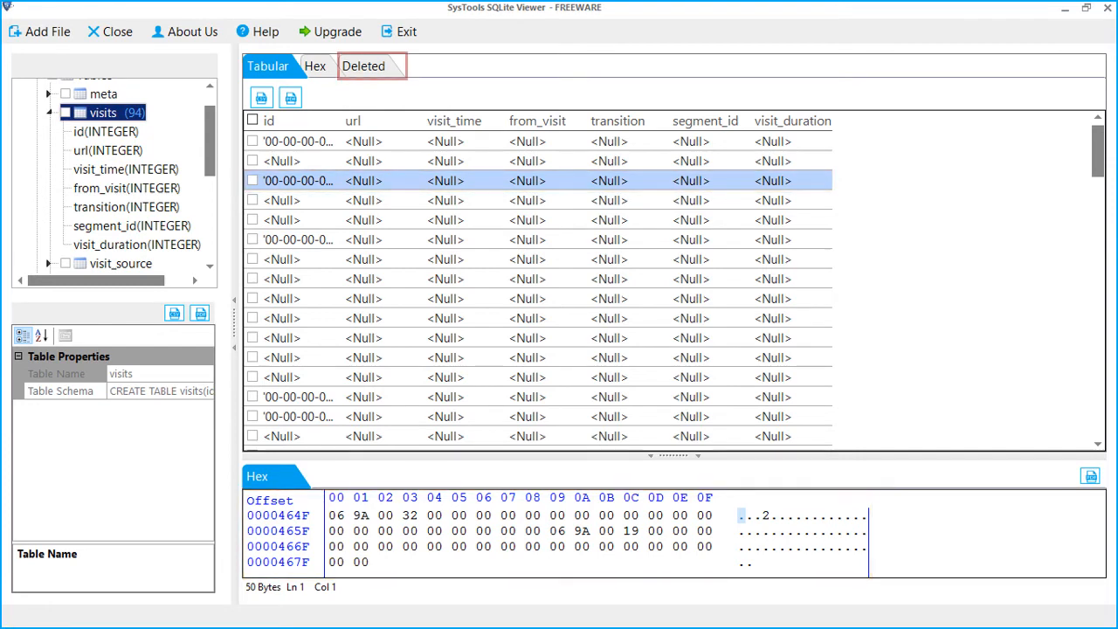
# Step: List the six deleted visits records and view the second one's hex bytes
pyautogui.click(364, 66)
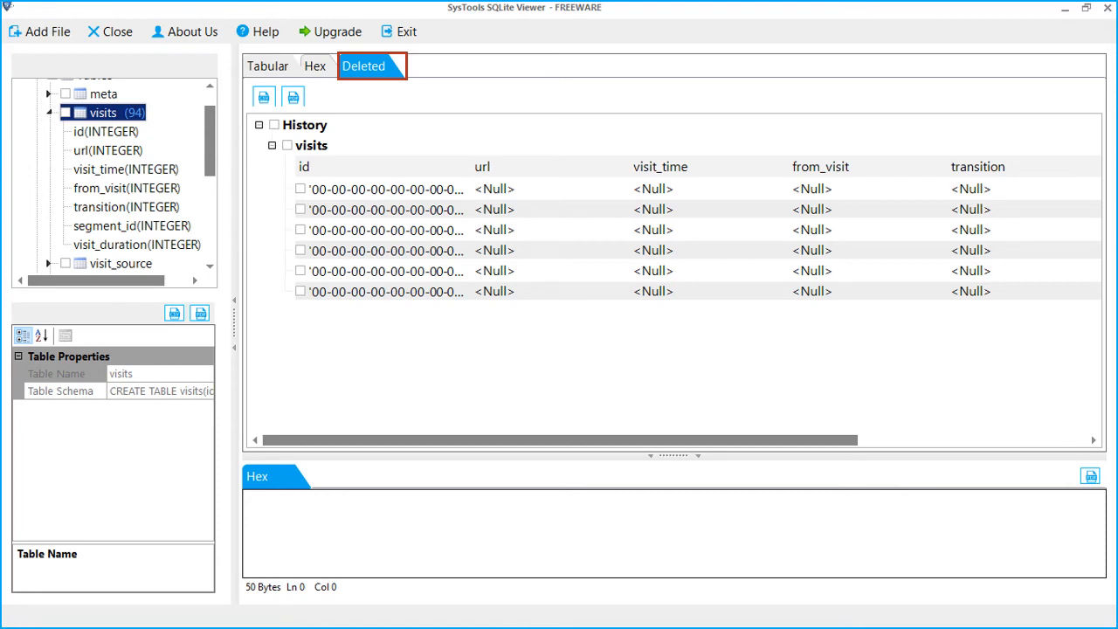
pyautogui.click(384, 209)
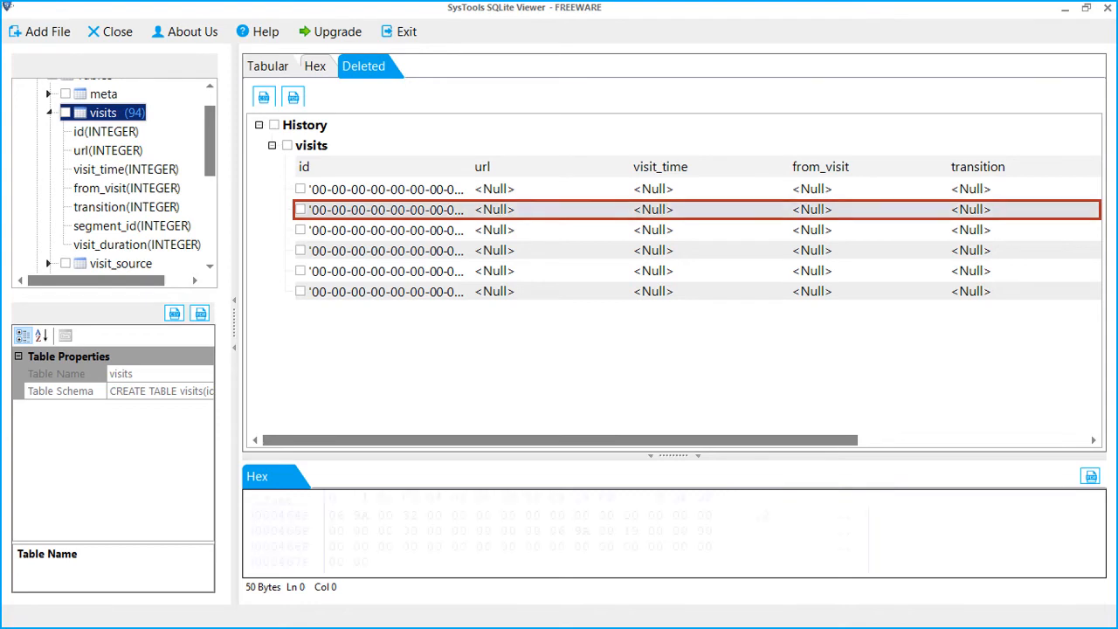
pyautogui.click(384, 208)
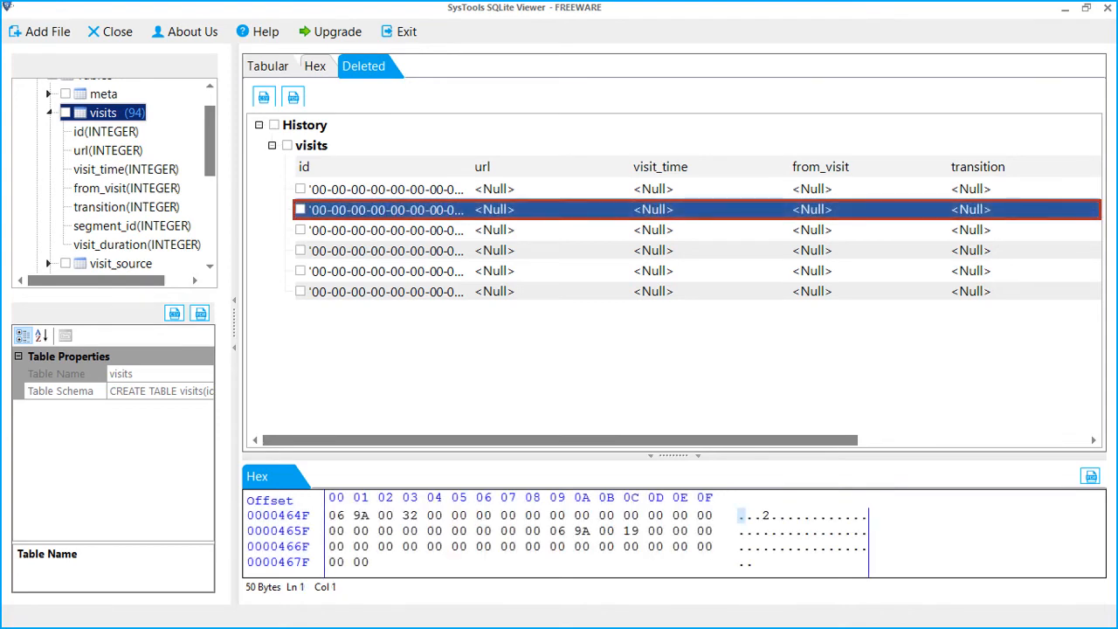
pyautogui.click(384, 209)
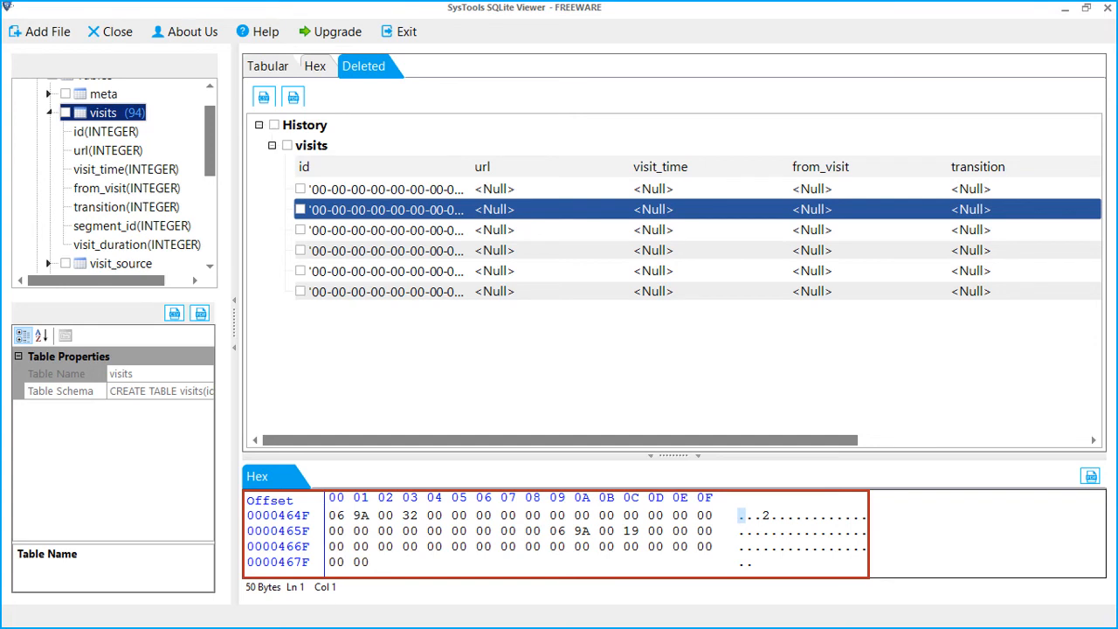
pyautogui.scroll(-3)
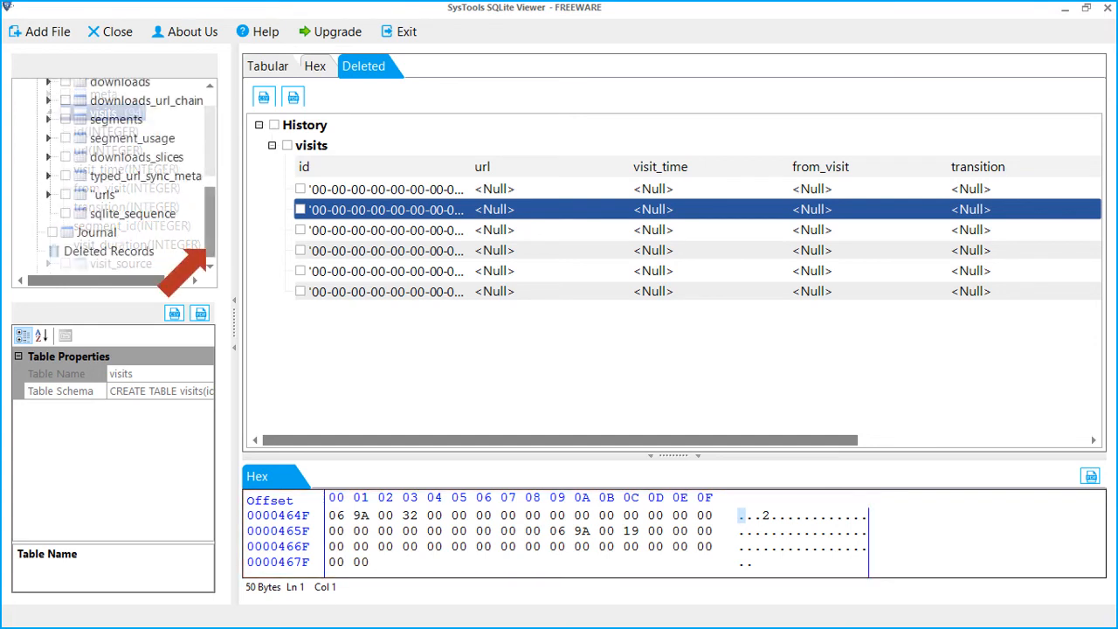